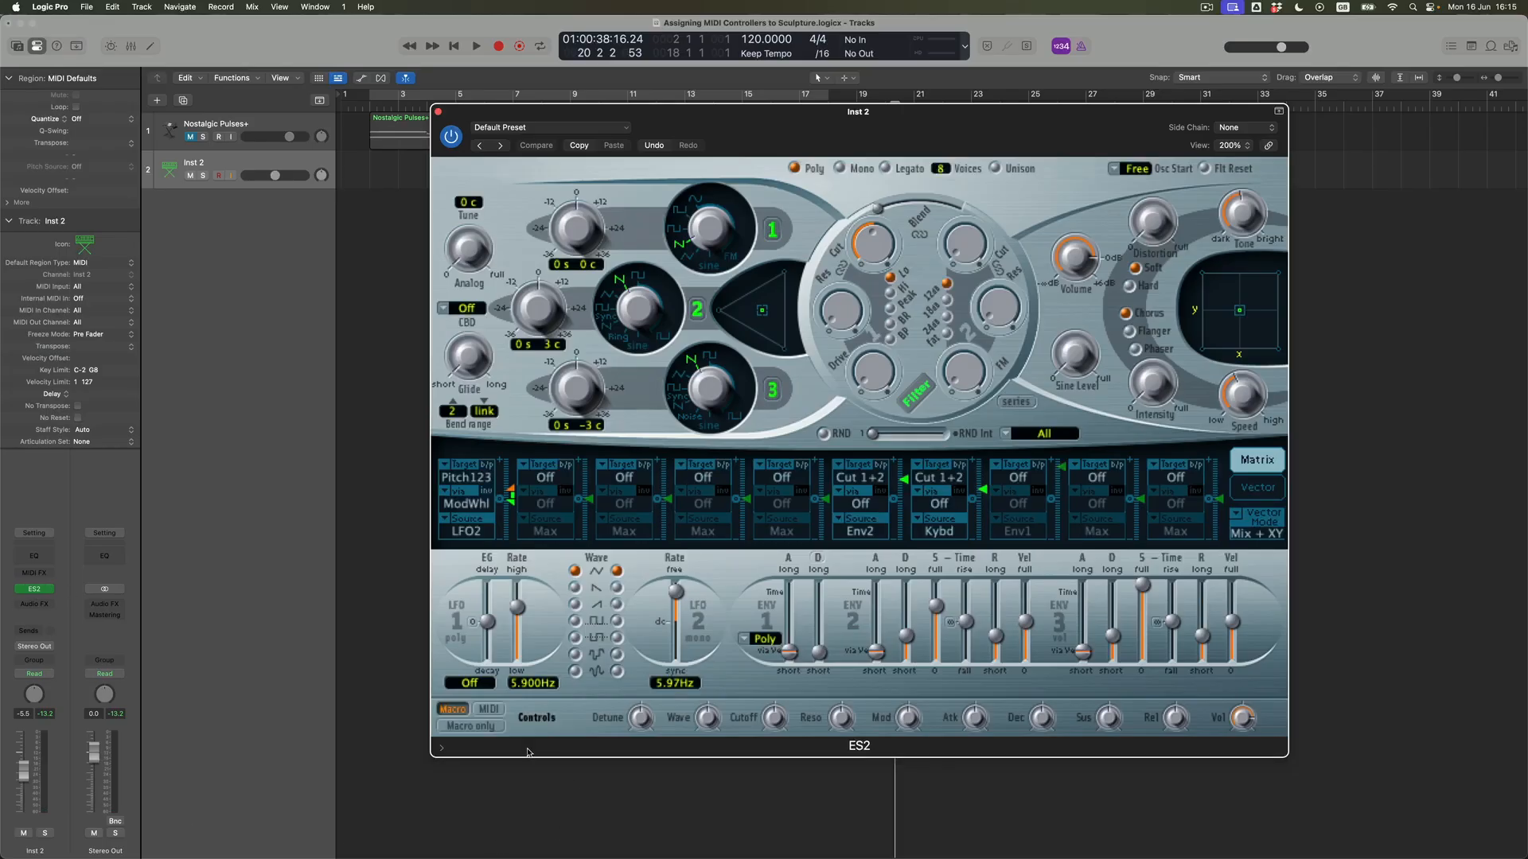
# Switch the ES2 footer to the MIDI Controller Assignments view
pyautogui.click(489, 709)
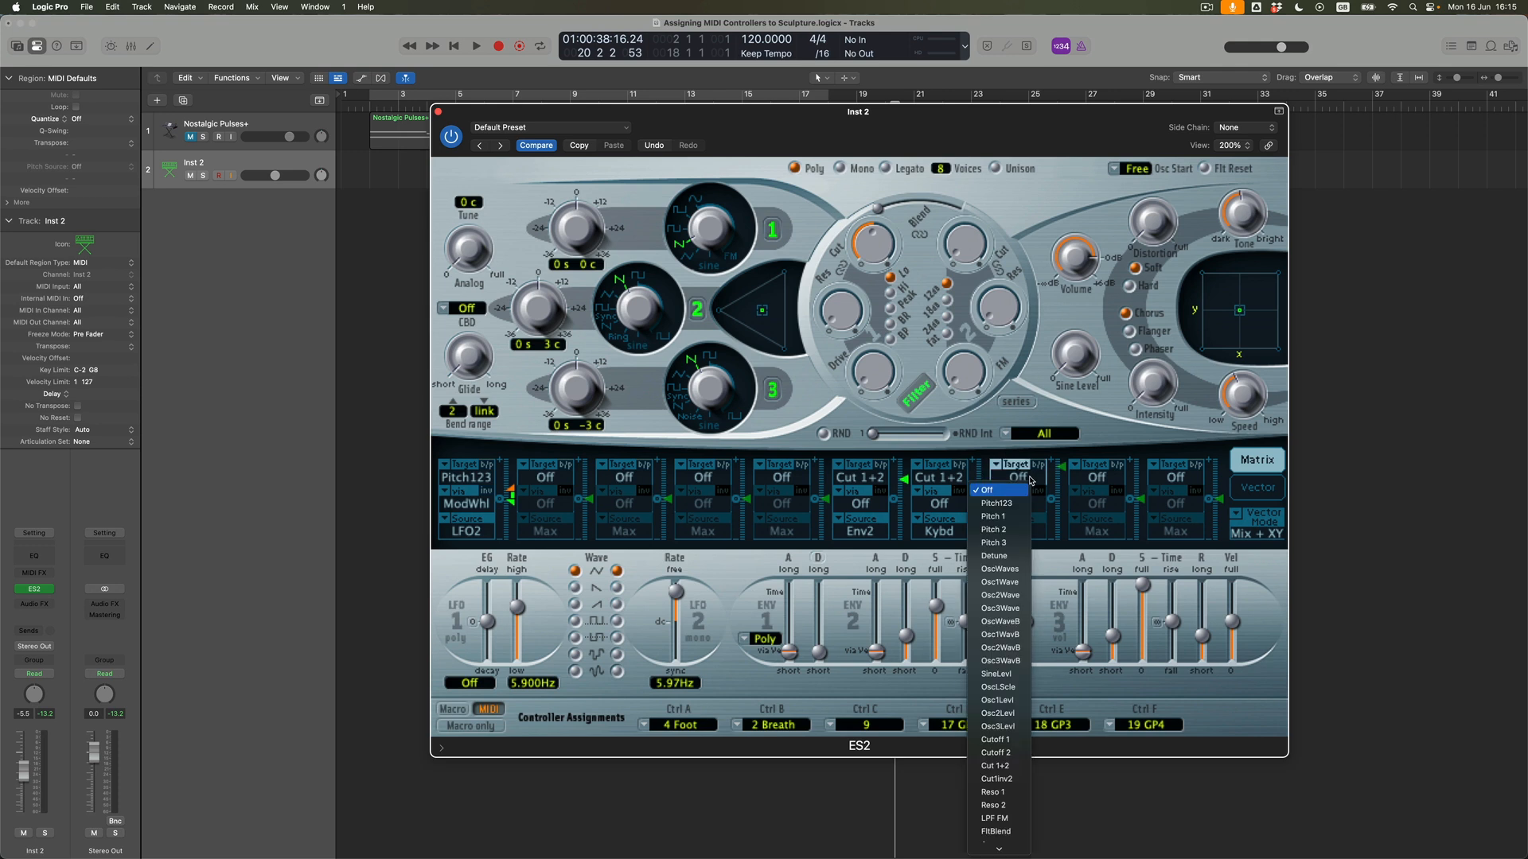
pyautogui.moveTo(996, 503)
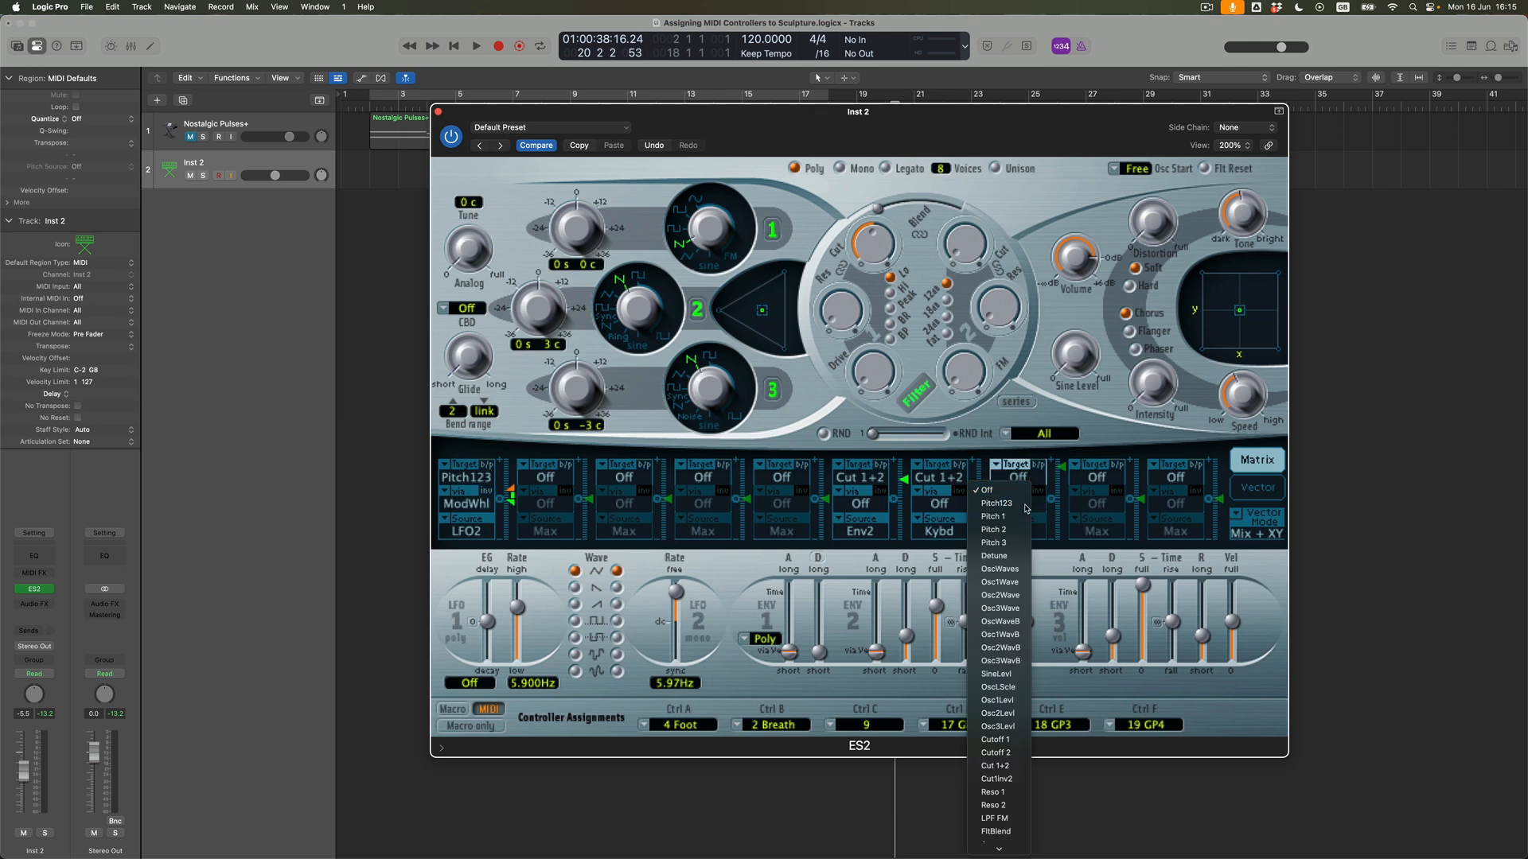
# Route the seventh modulation slot's target to Pitch123 with Ctrl C as its source
pyautogui.click(996, 504)
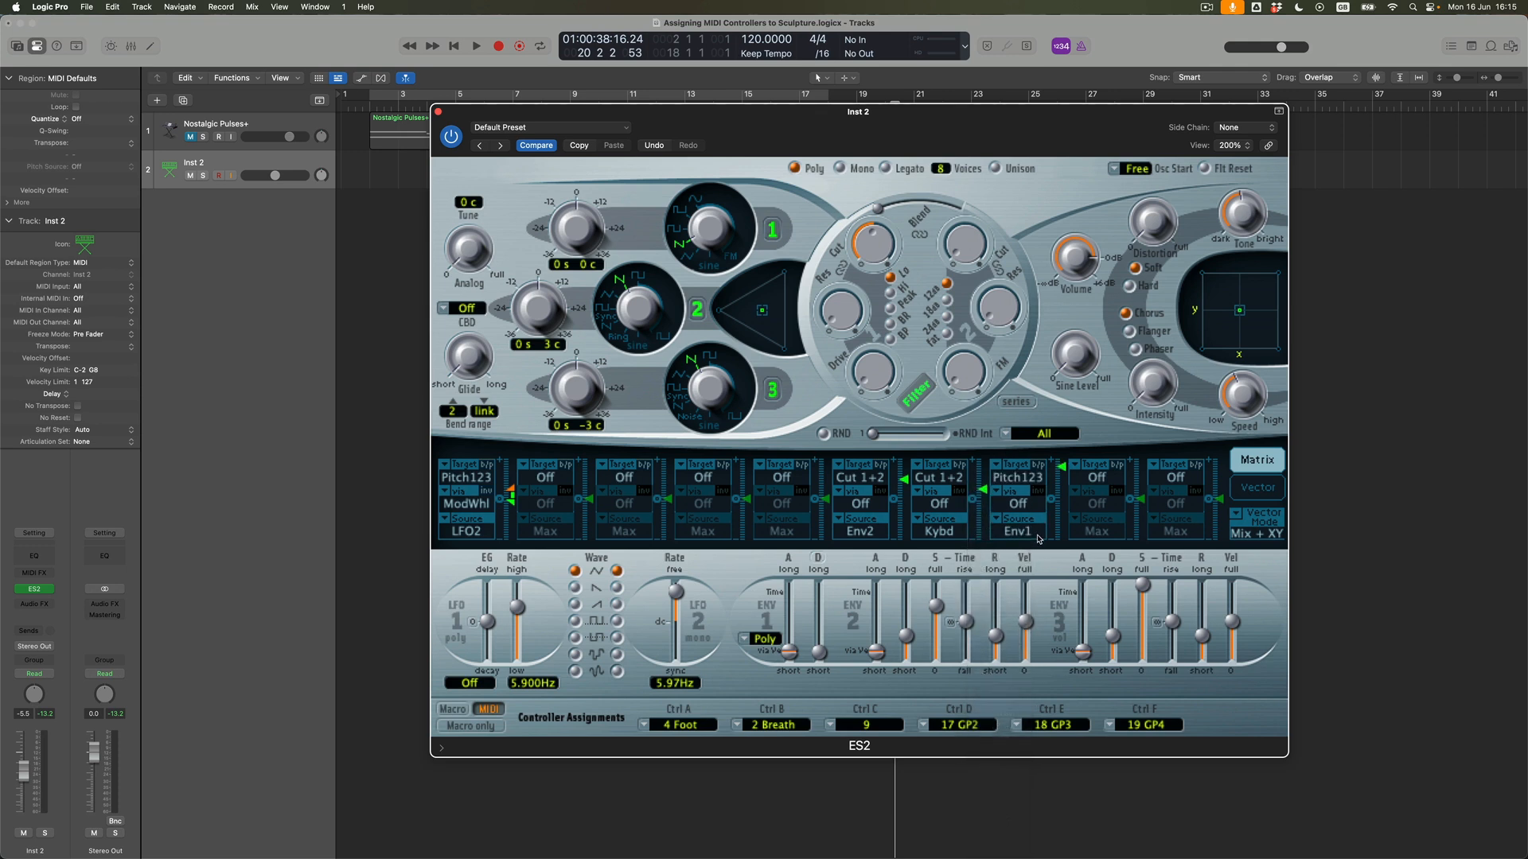
pyautogui.click(1017, 531)
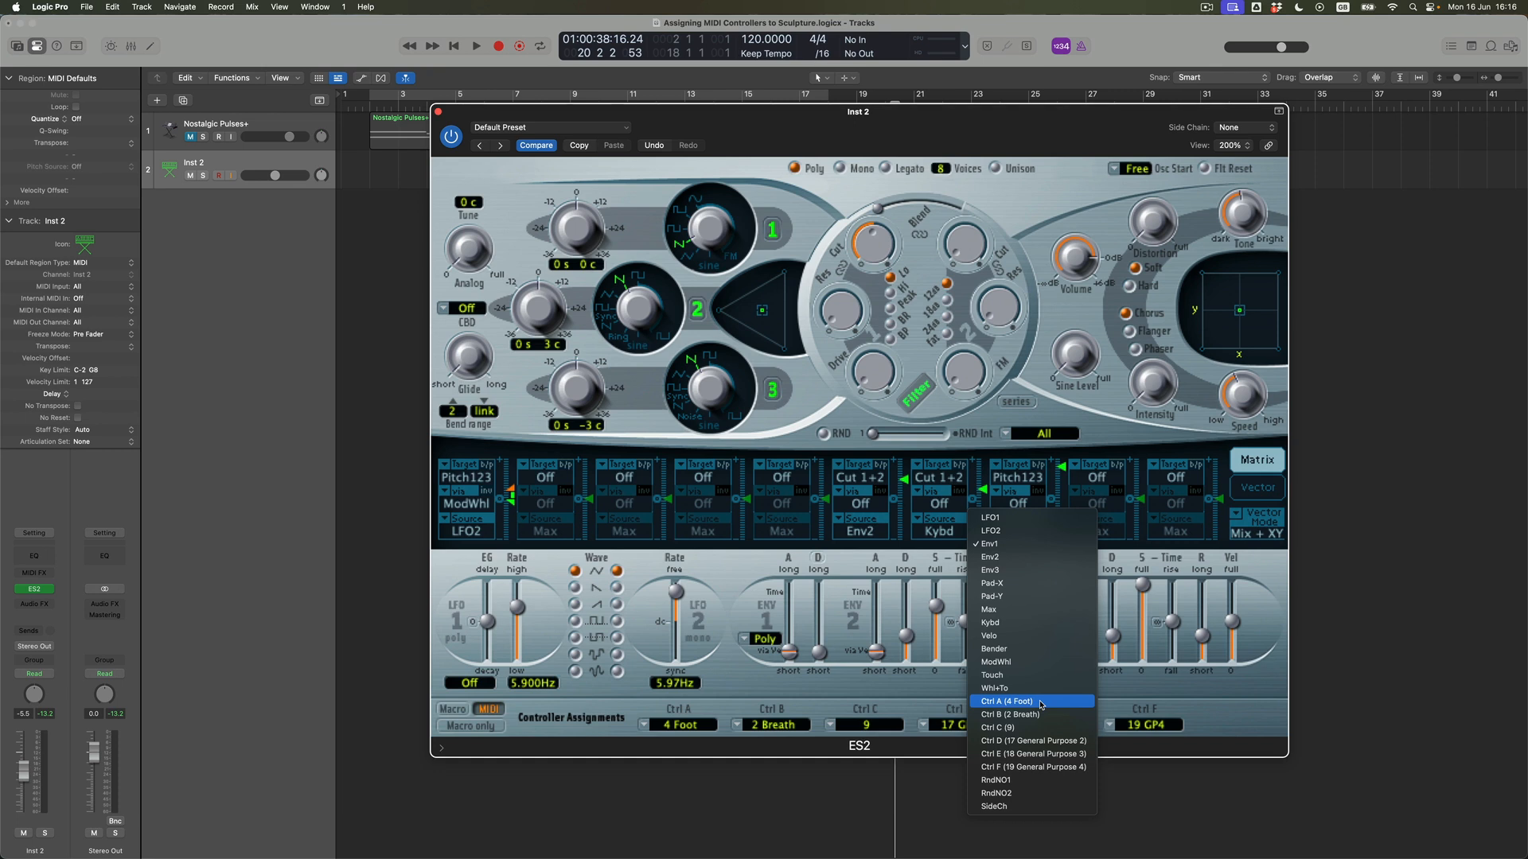
pyautogui.moveTo(1042, 709)
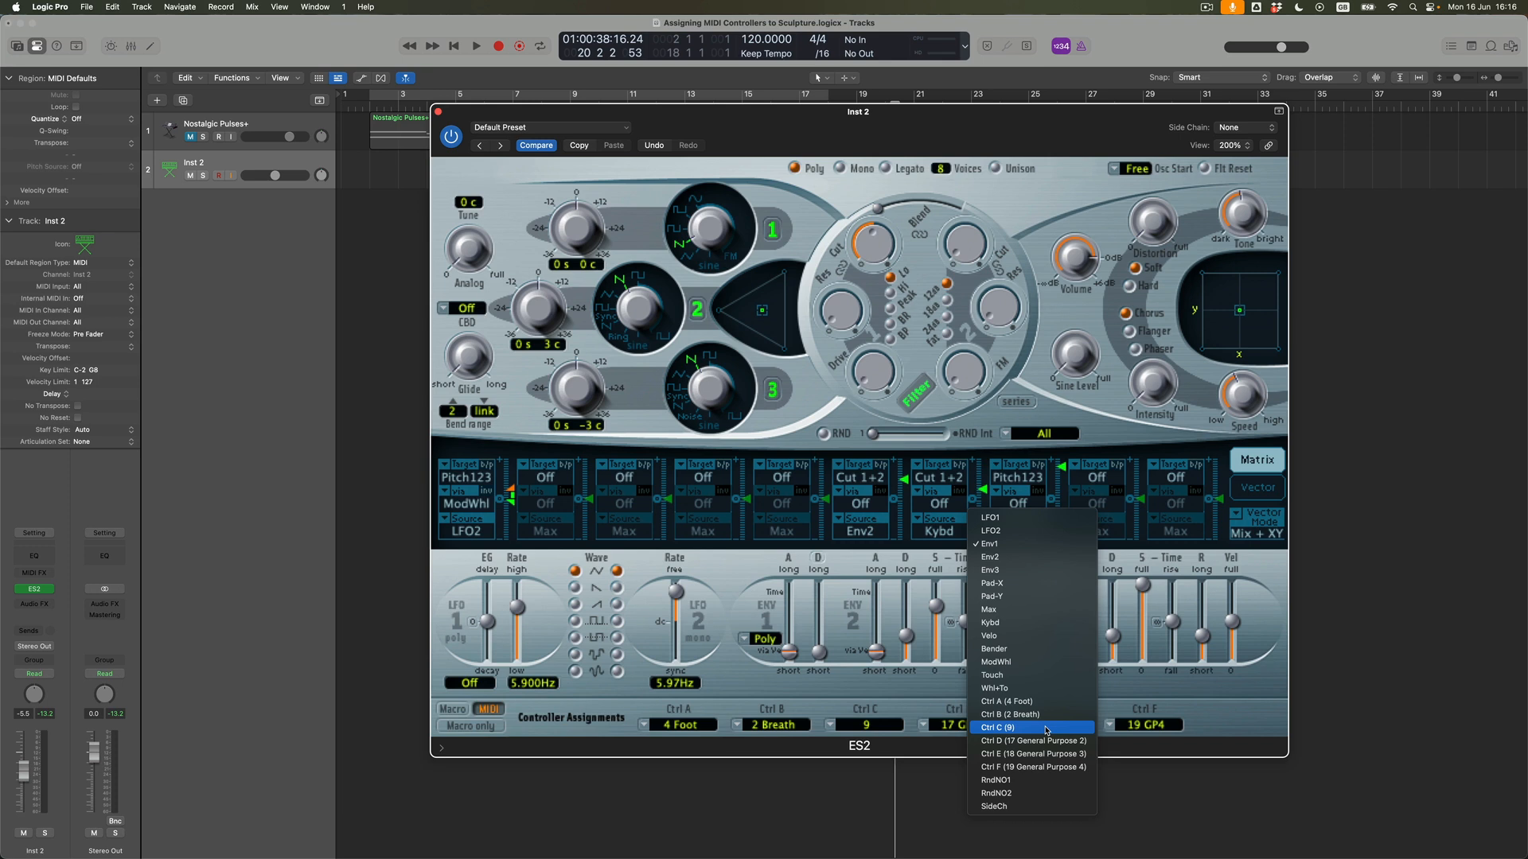
pyautogui.click(1032, 753)
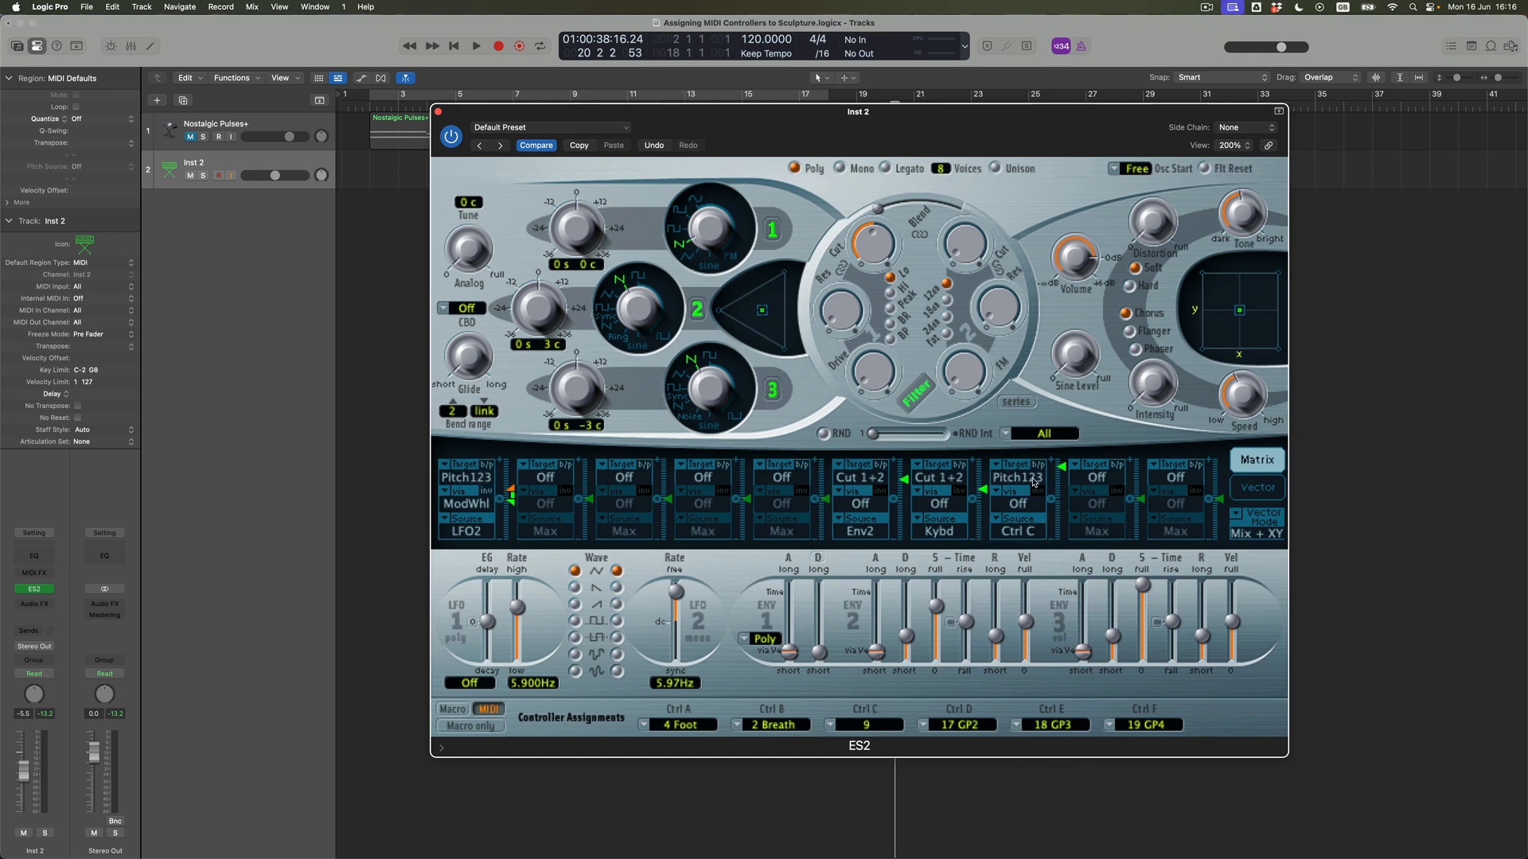
pyautogui.moveTo(1068, 489)
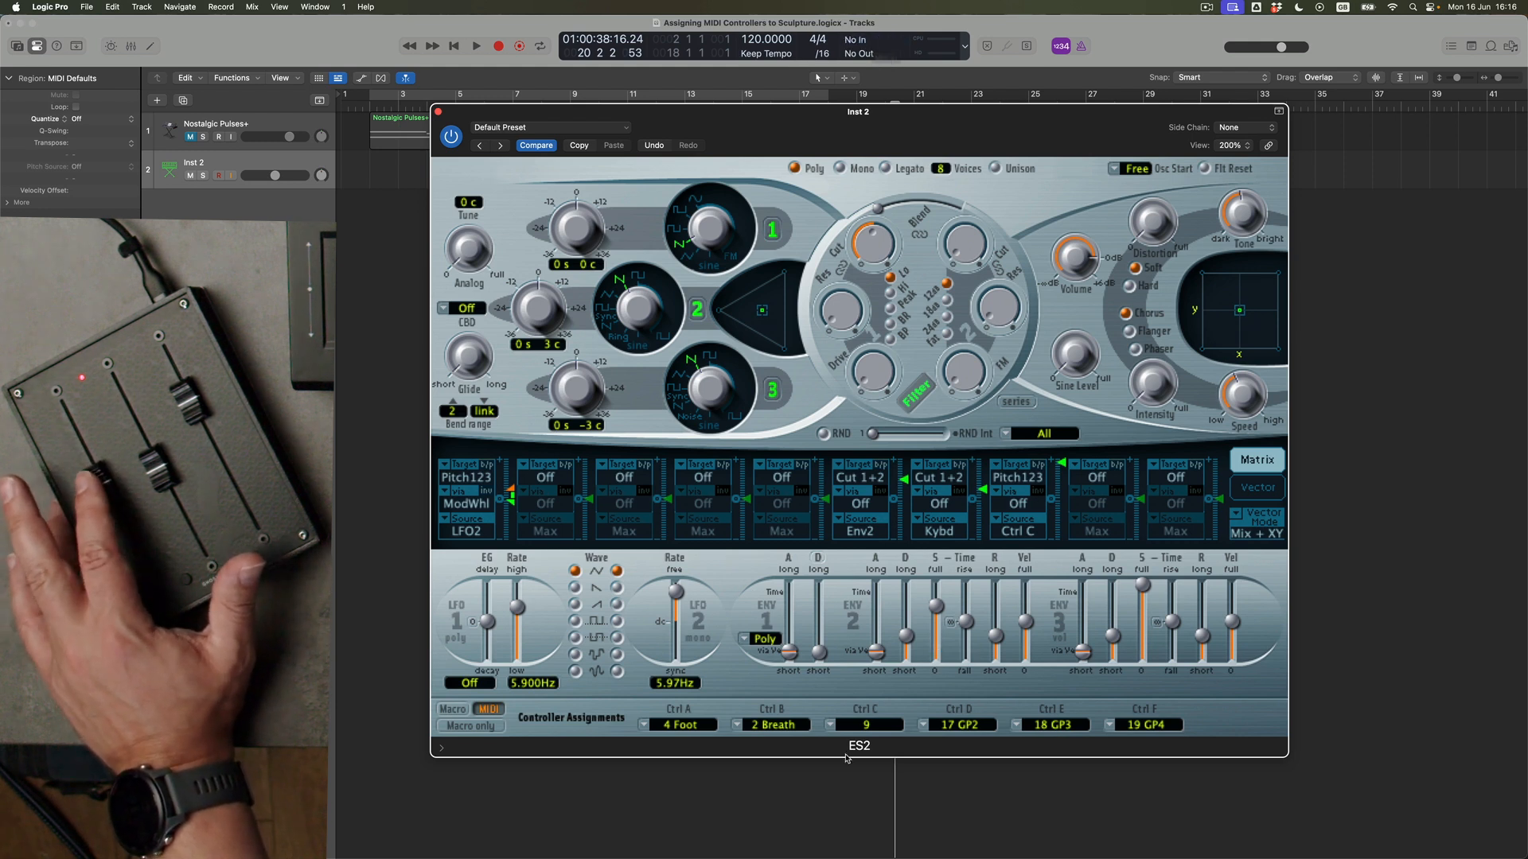
# Assign Ctrl C to MIDI controller 11 Expression in Controller Assignments
pyautogui.click(864, 724)
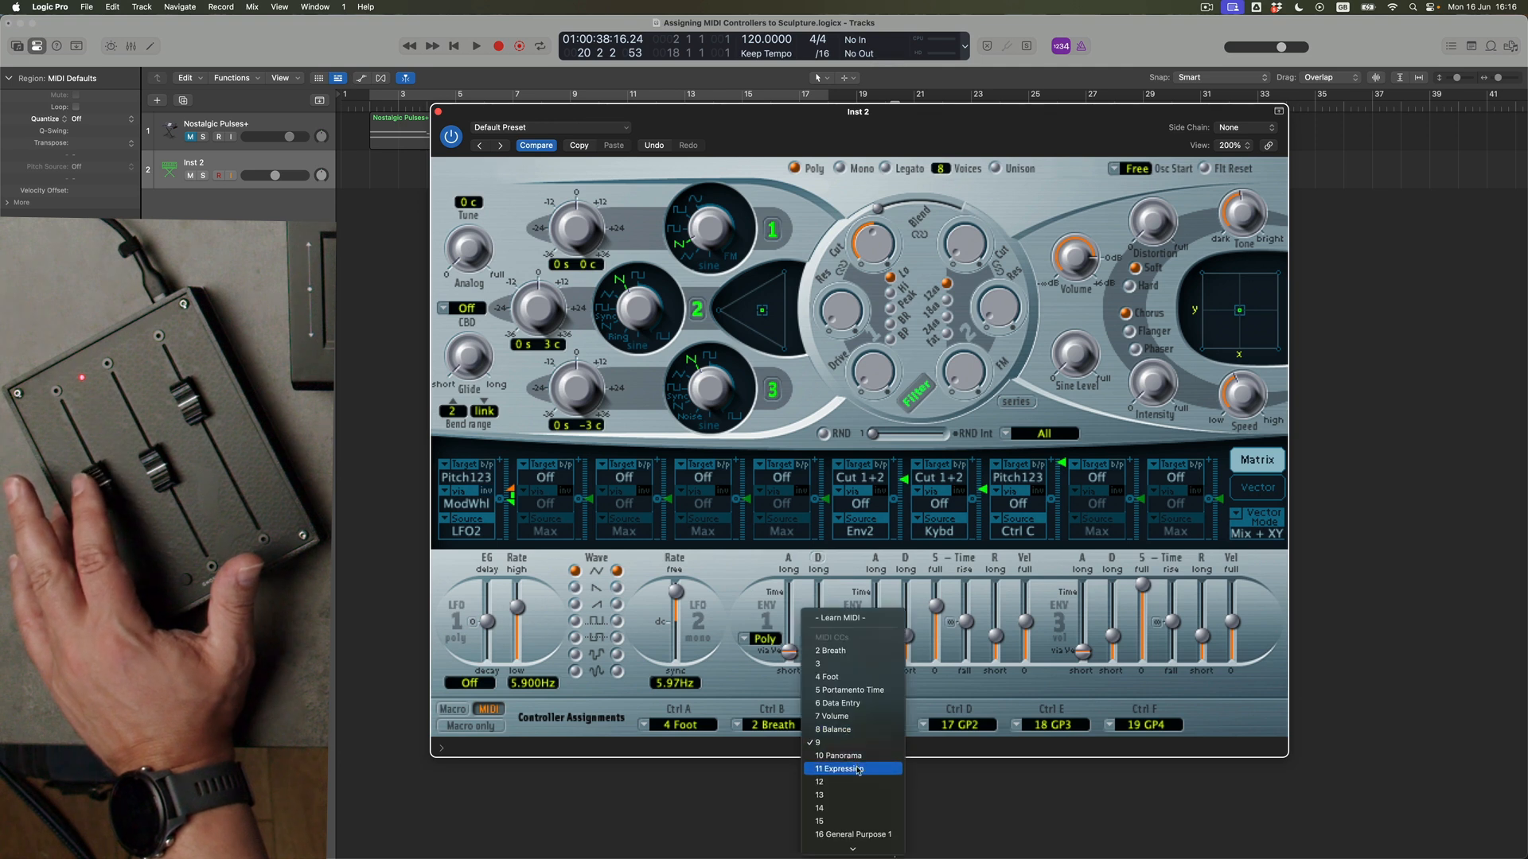
pyautogui.click(843, 768)
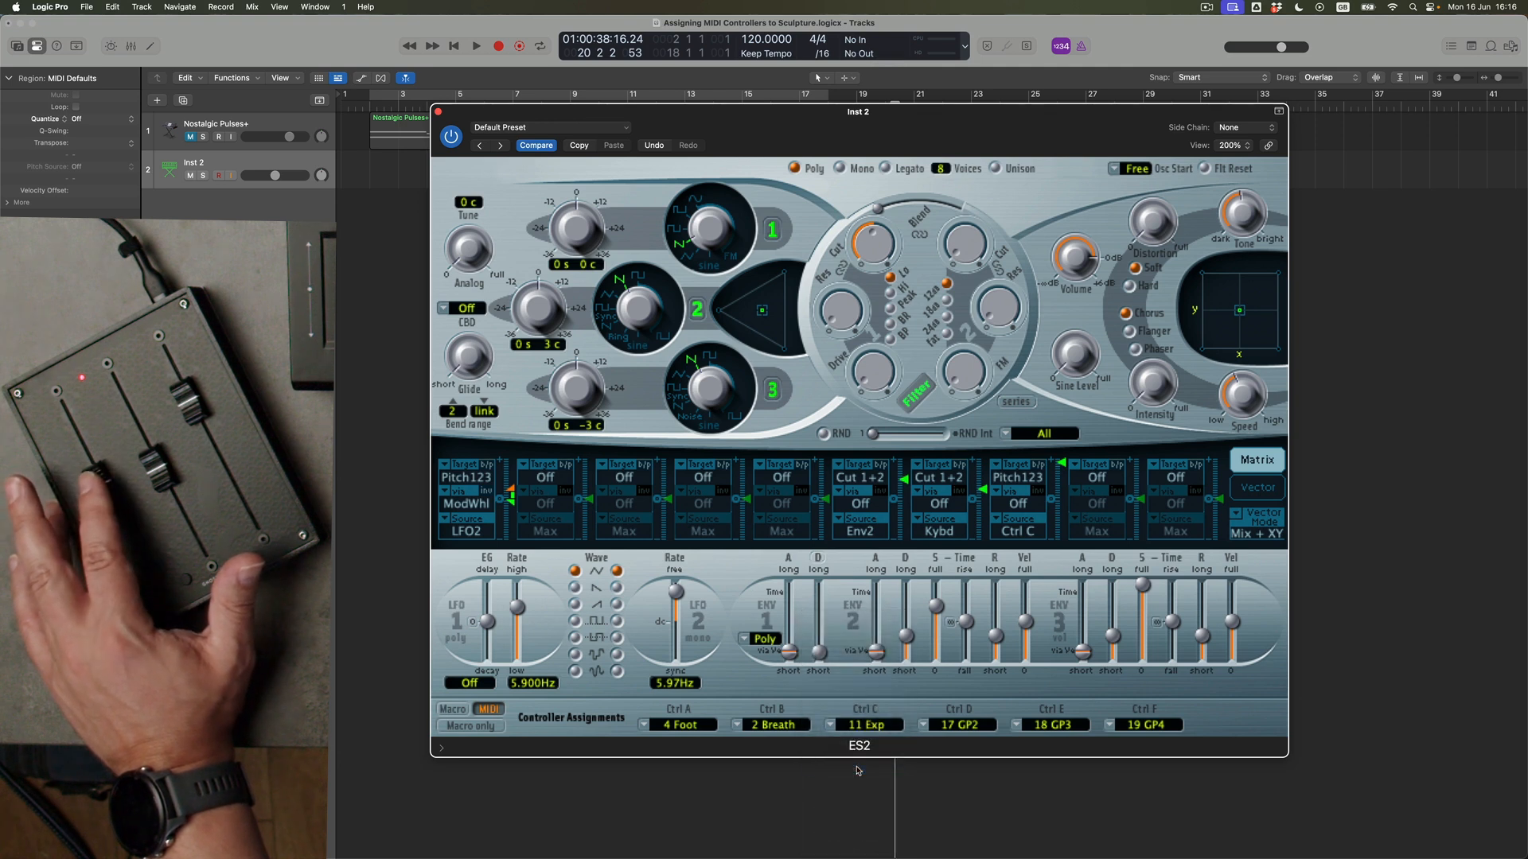